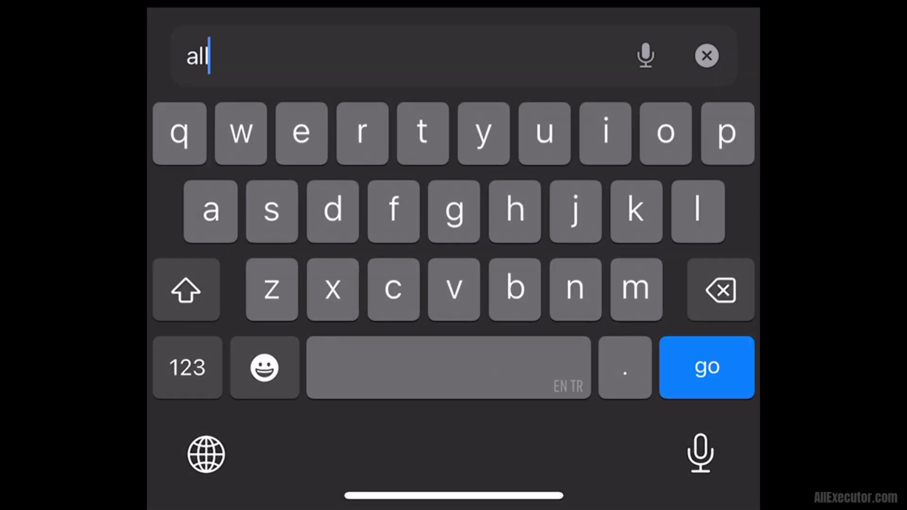
Load allexecutor.com and scroll to the Delta Executor Android, iOS and Windows download buttons
type("execut")
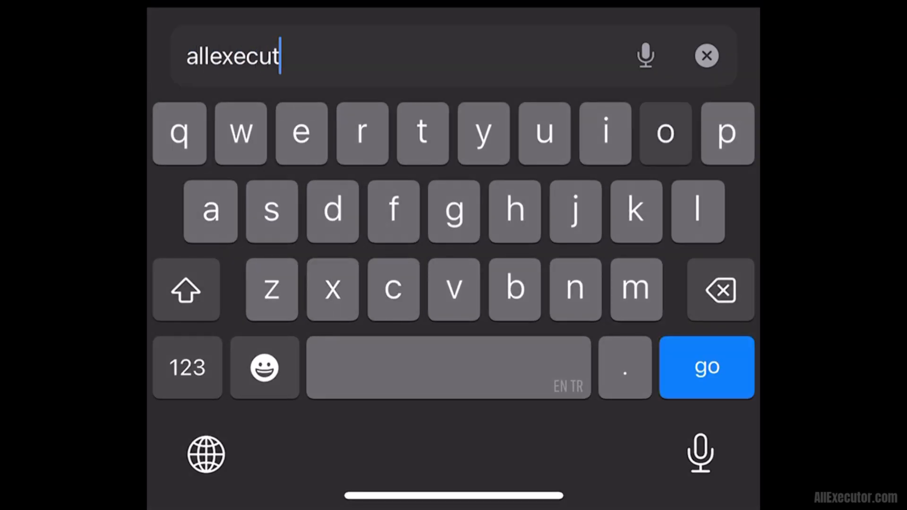
type("or.com")
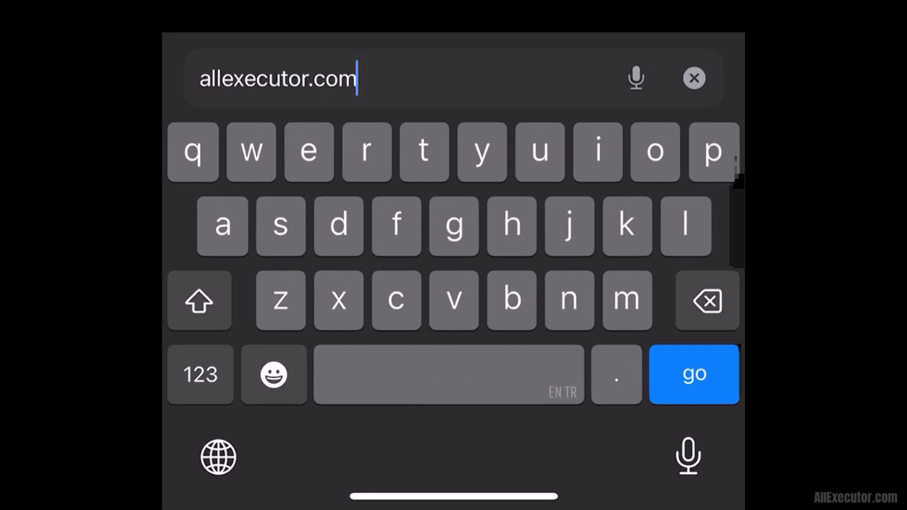
left_click(694, 375)
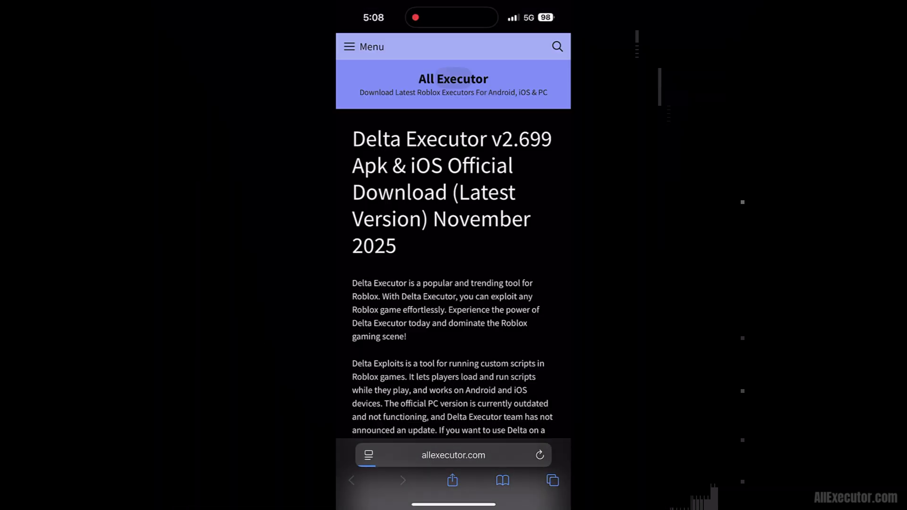
scroll("down", 3)
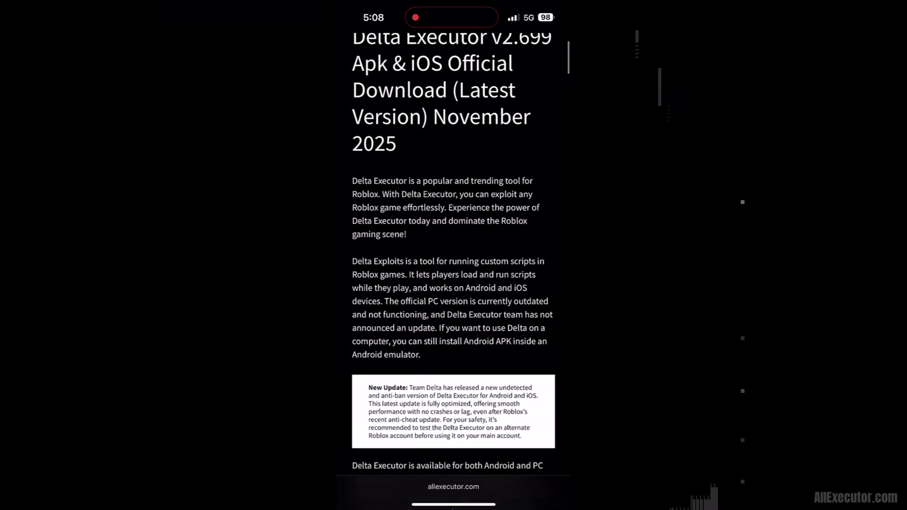
scroll("down", 3)
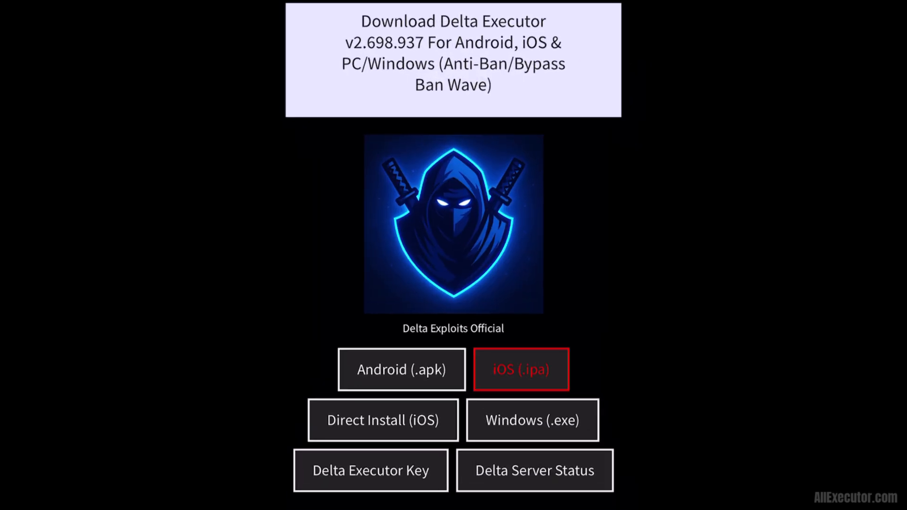
Go to the Delta Executor iOS (.ipa) page and reach its MediaFire, Google Drive, OneDrive, MEGA mirrors
left_click(521, 369)
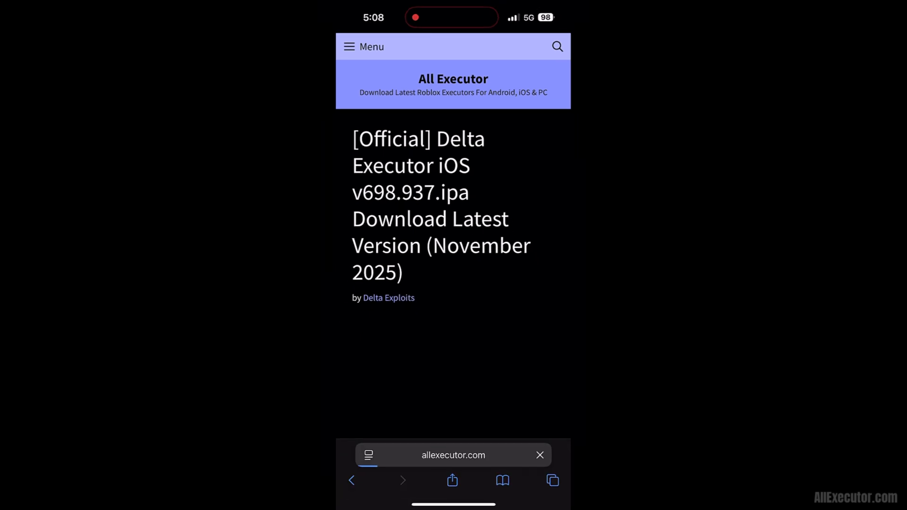
scroll("down", 3)
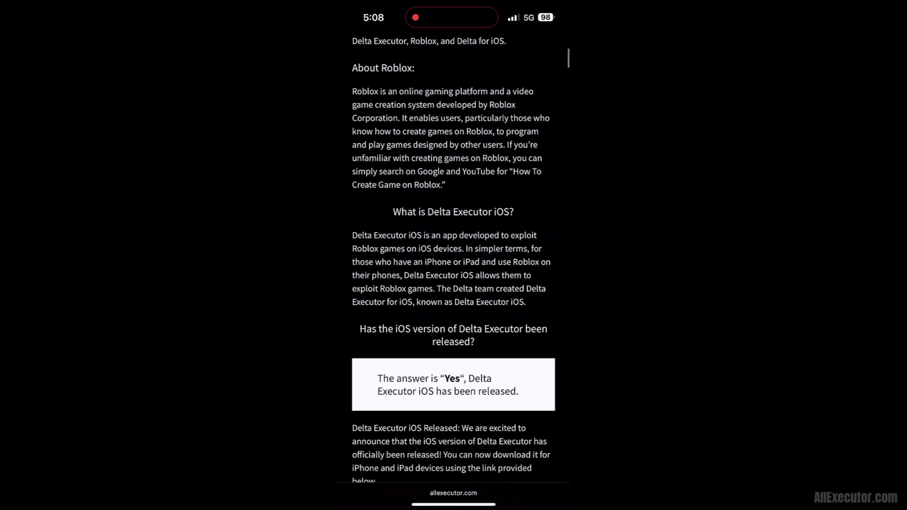
scroll("down", 3)
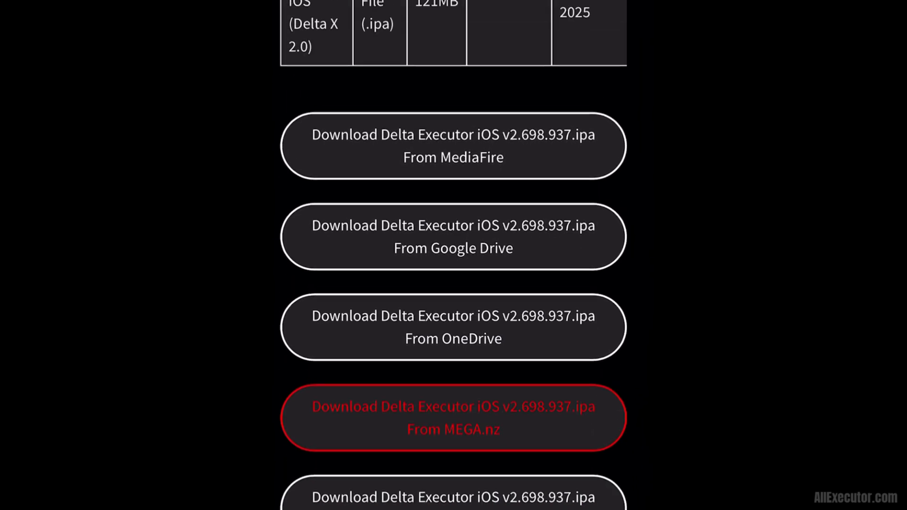
Download Delta Executor iOS v2.698.937 .ipa.zip from the MediaFire mirror, confirming Safari's prompt
left_click(451, 145)
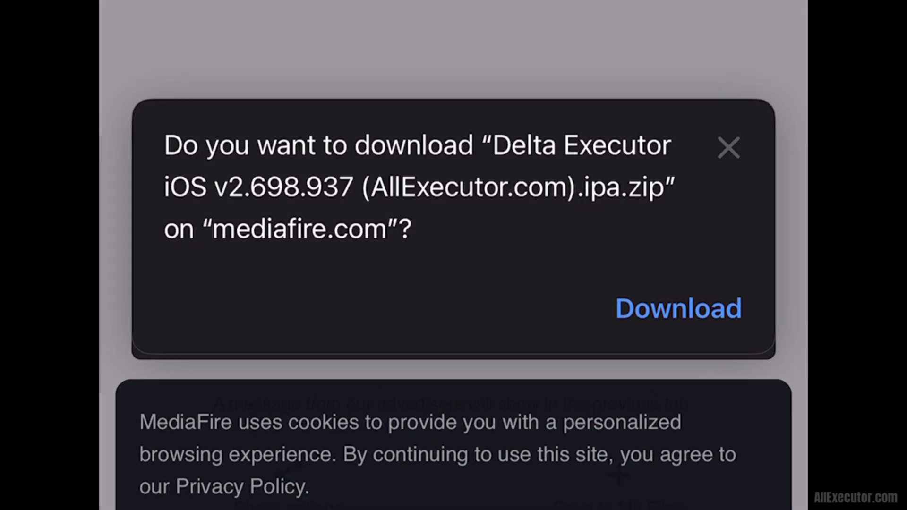
left_click(679, 308)
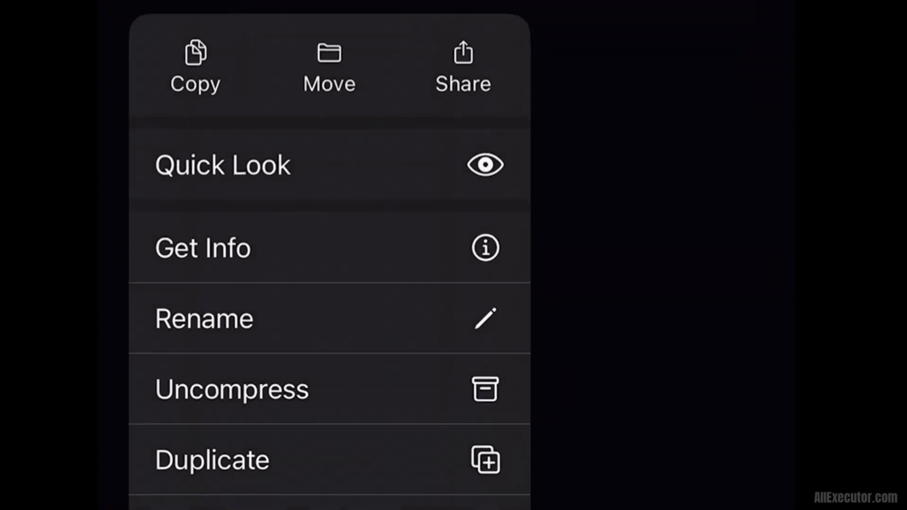
Start renaming the downloaded Delta Executor .ipa.zip so its extension becomes .ipa
left_click(204, 320)
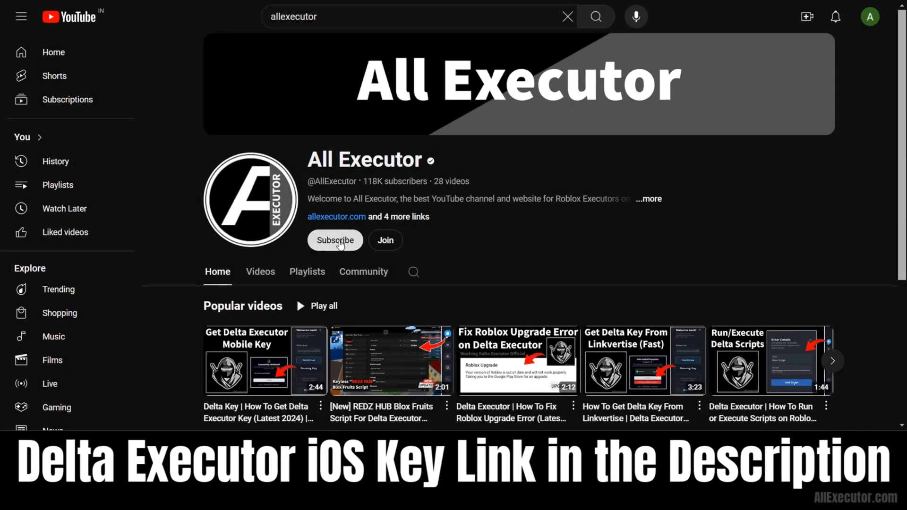
Subscribe to the All Executor YouTube channel with notifications set to All
left_click(334, 240)
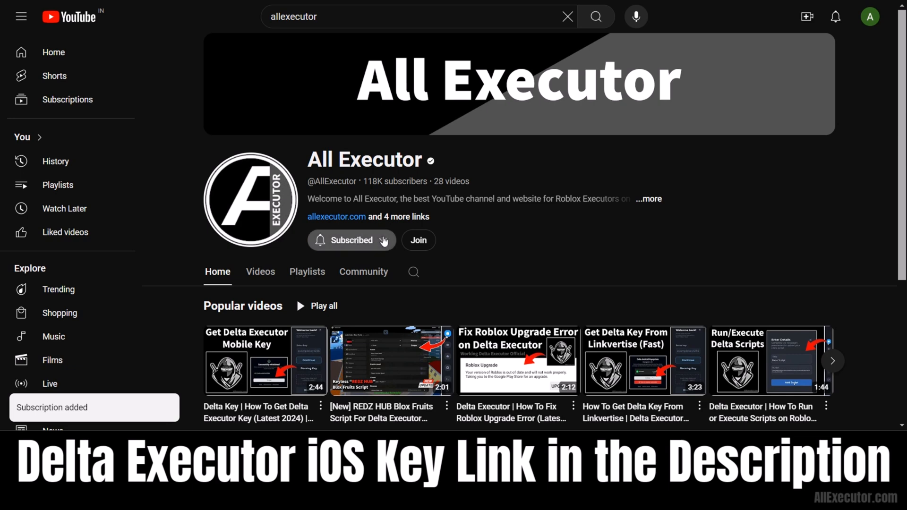
left_click(351, 241)
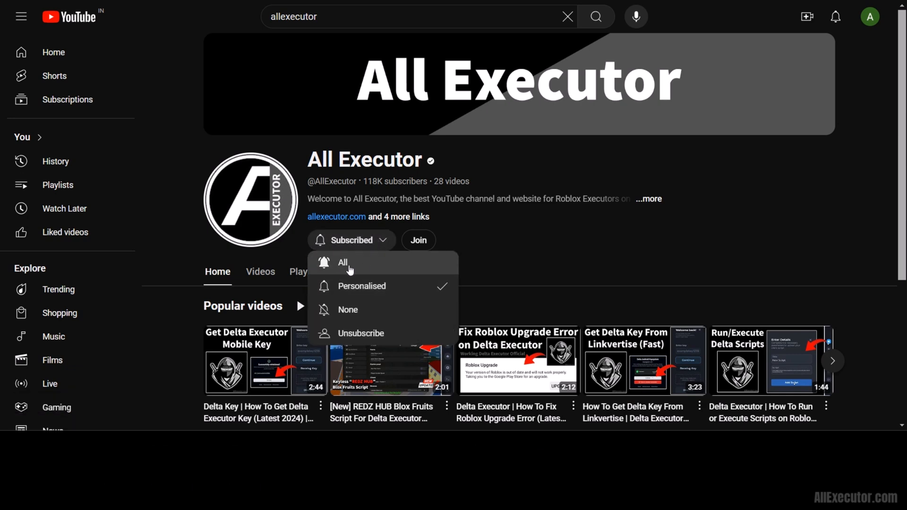
left_click(342, 263)
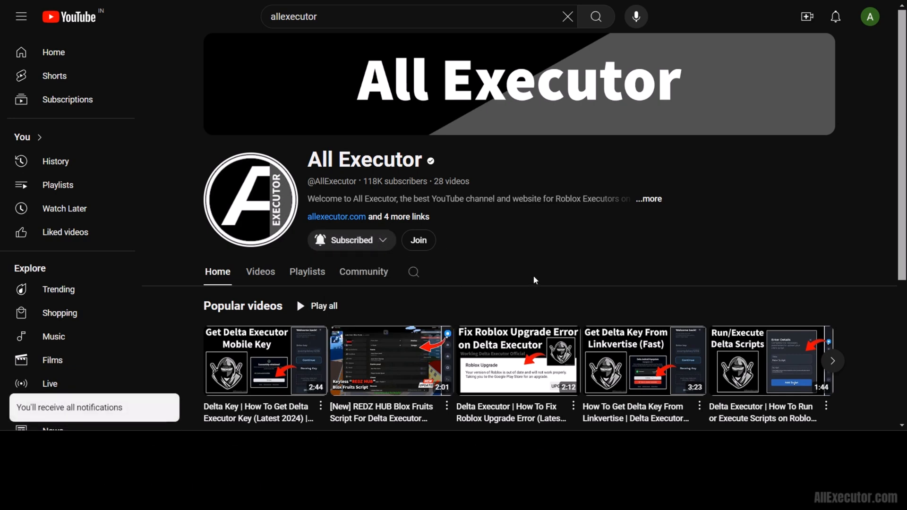